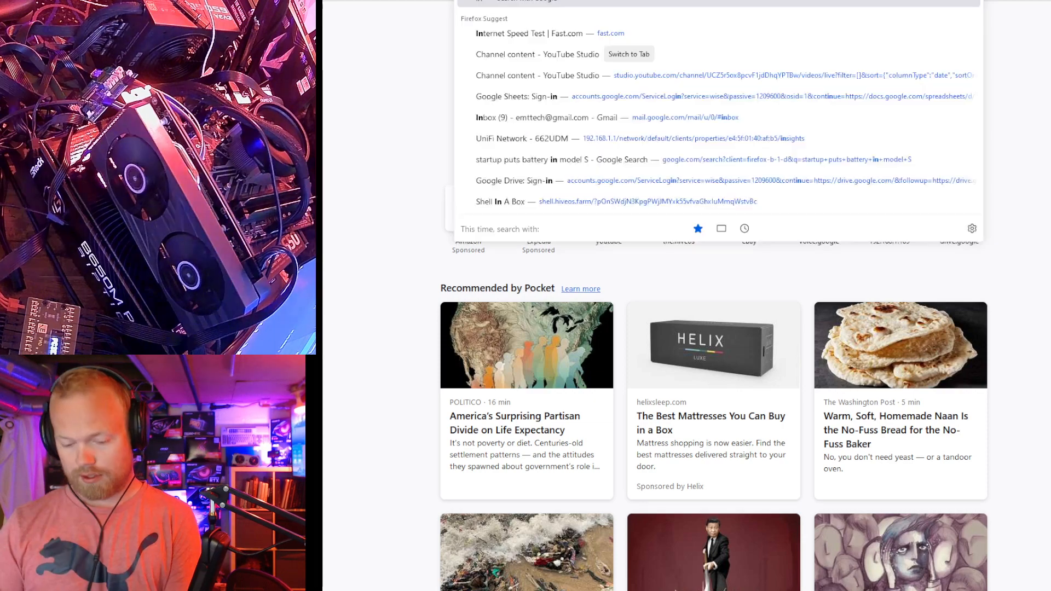
# Search Google for 'instinct mi25' and browse the image results for the card.
pyautogui.write('instinct mi')
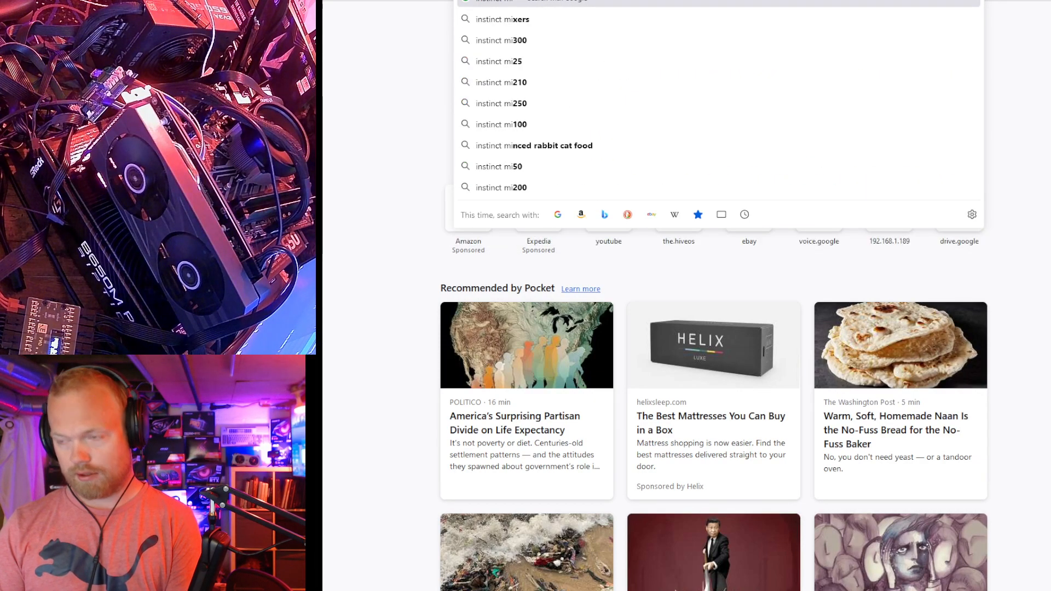
pyautogui.click(499, 62)
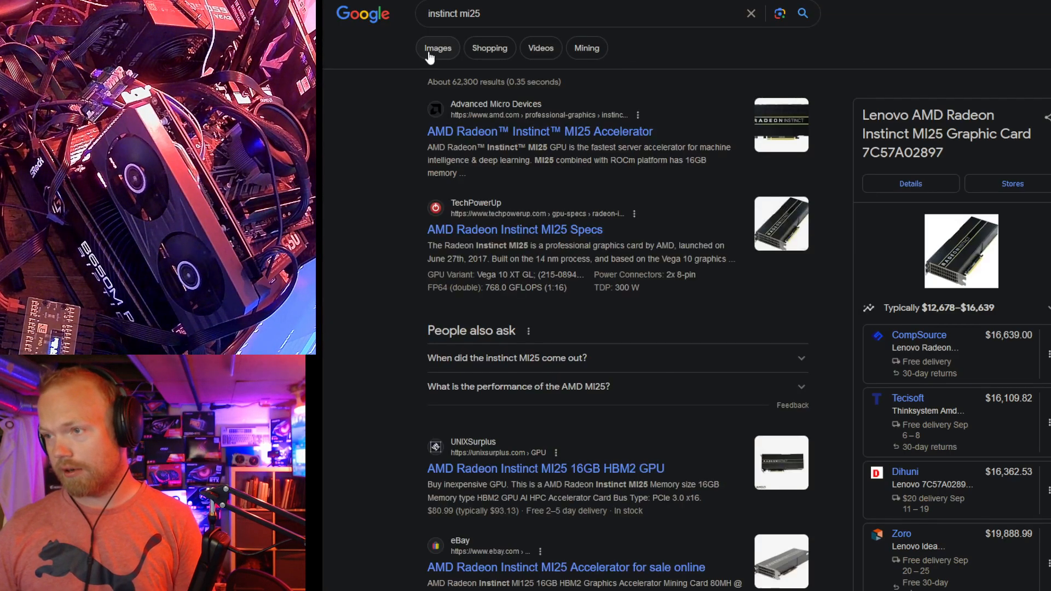
pyautogui.click(436, 47)
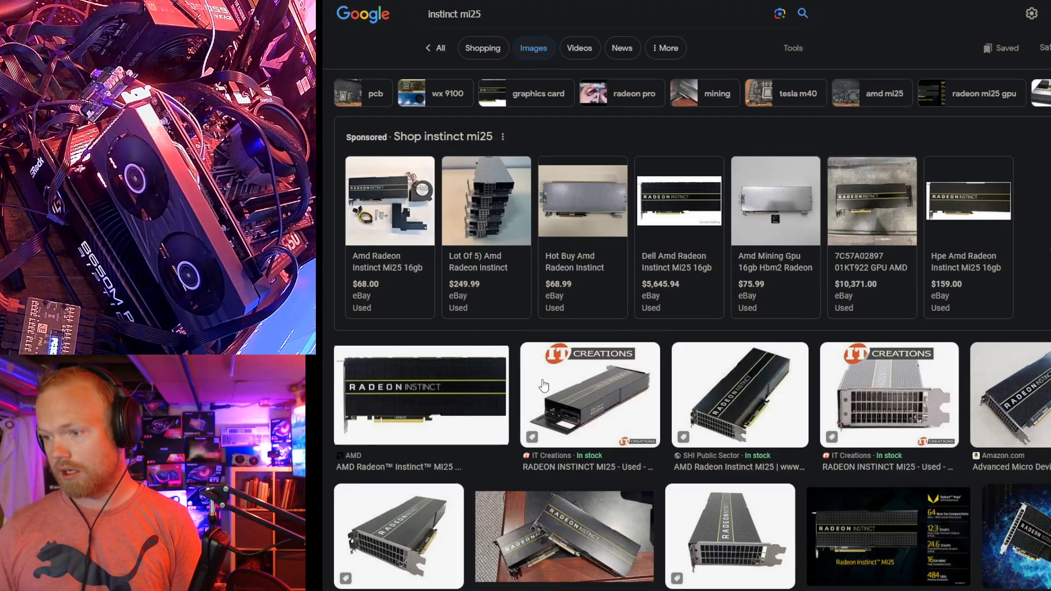
pyautogui.click(421, 394)
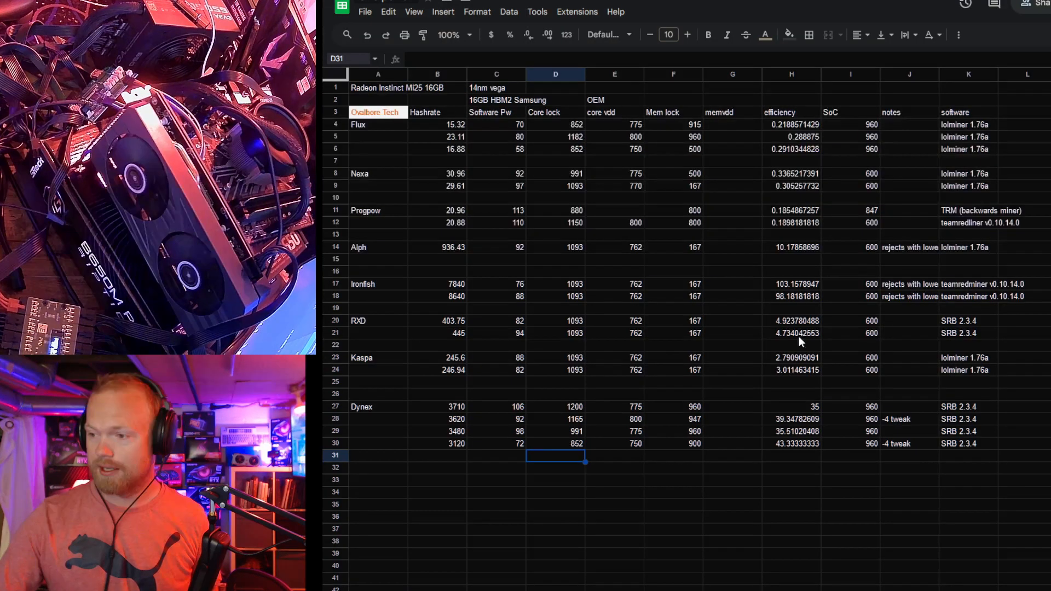
pyautogui.click(377, 467)
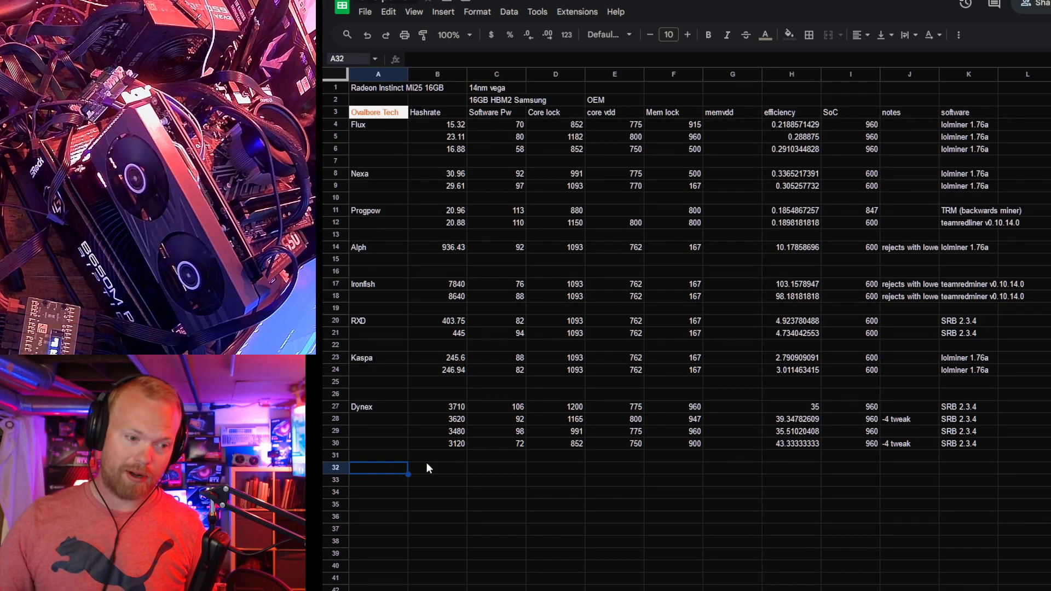
pyautogui.click(673, 468)
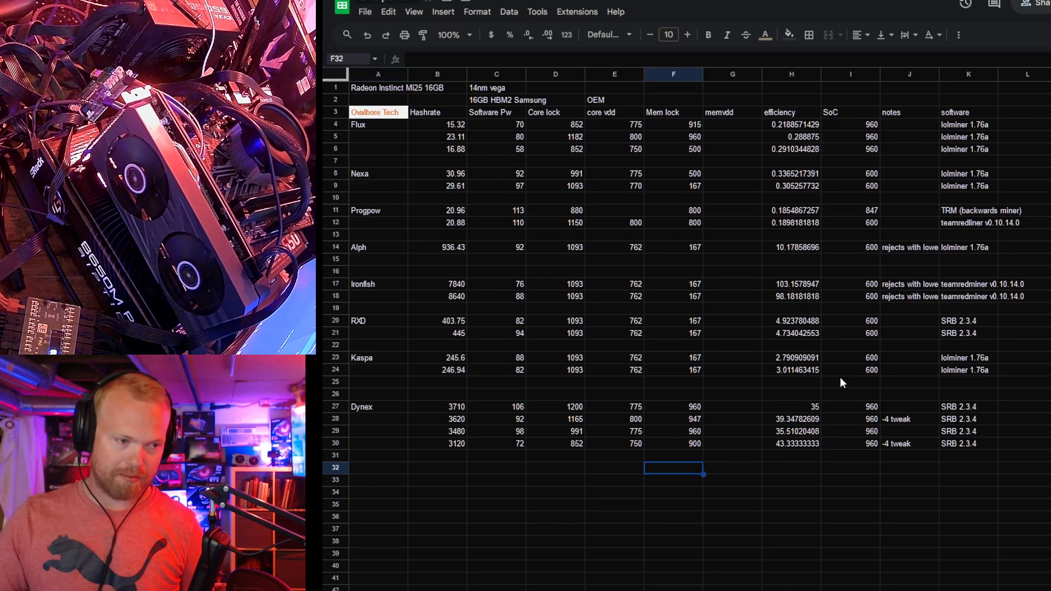
pyautogui.moveTo(637, 491)
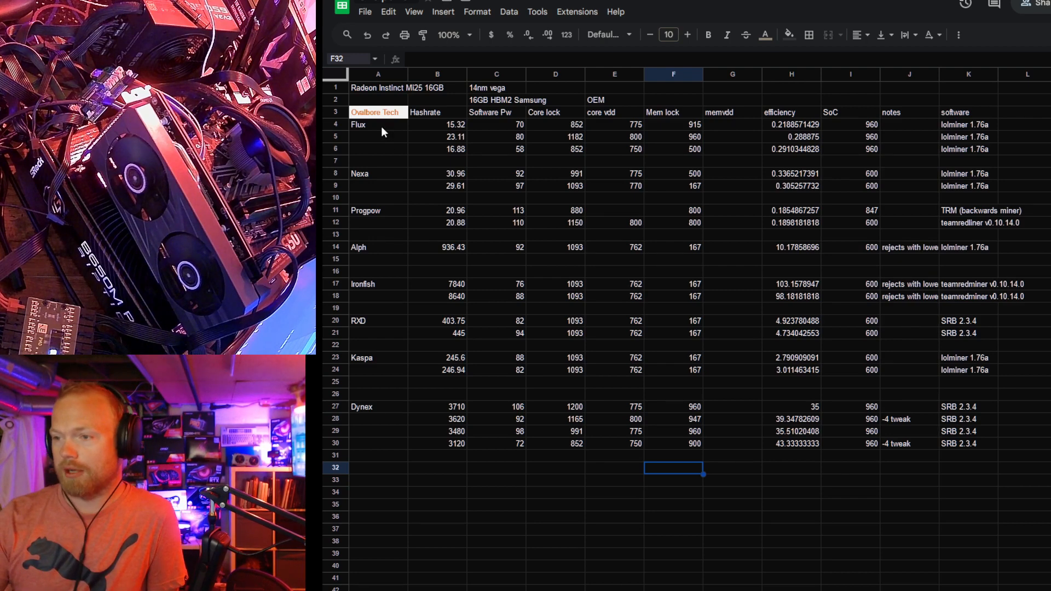
pyautogui.click(358, 124)
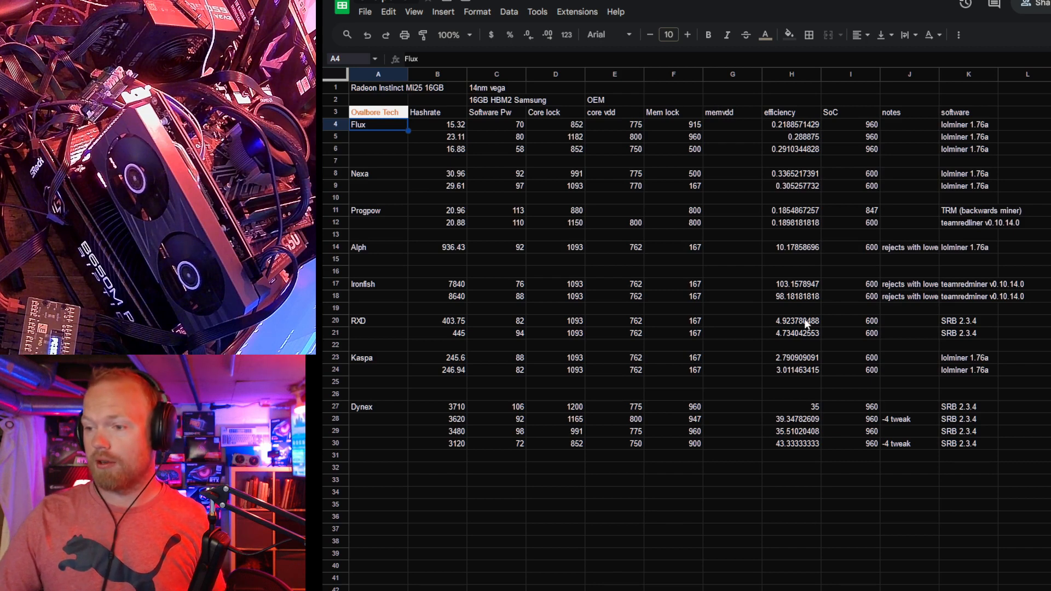
pyautogui.moveTo(646, 496)
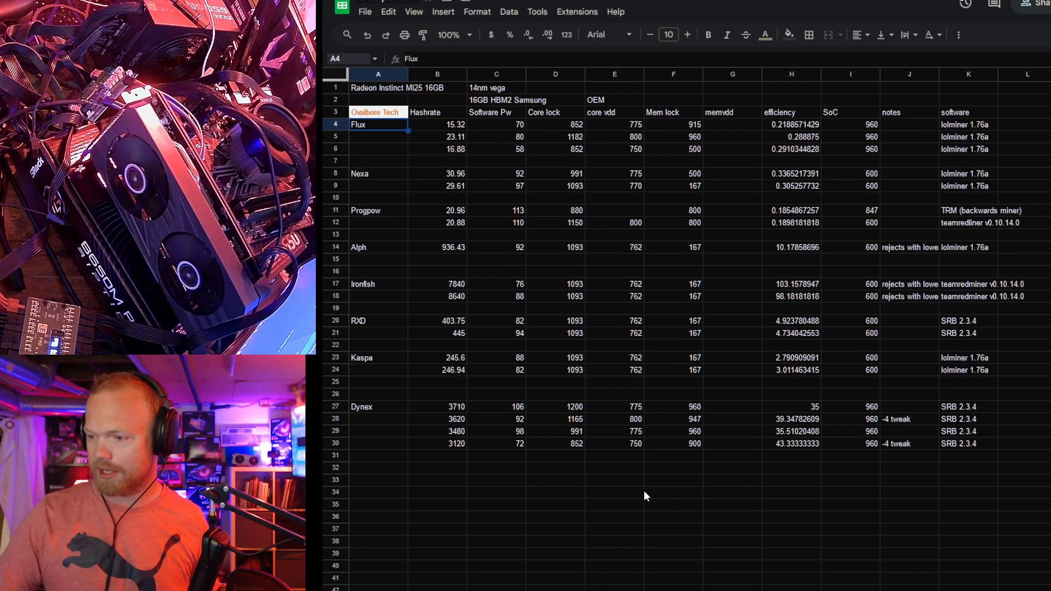
pyautogui.moveTo(506, 182)
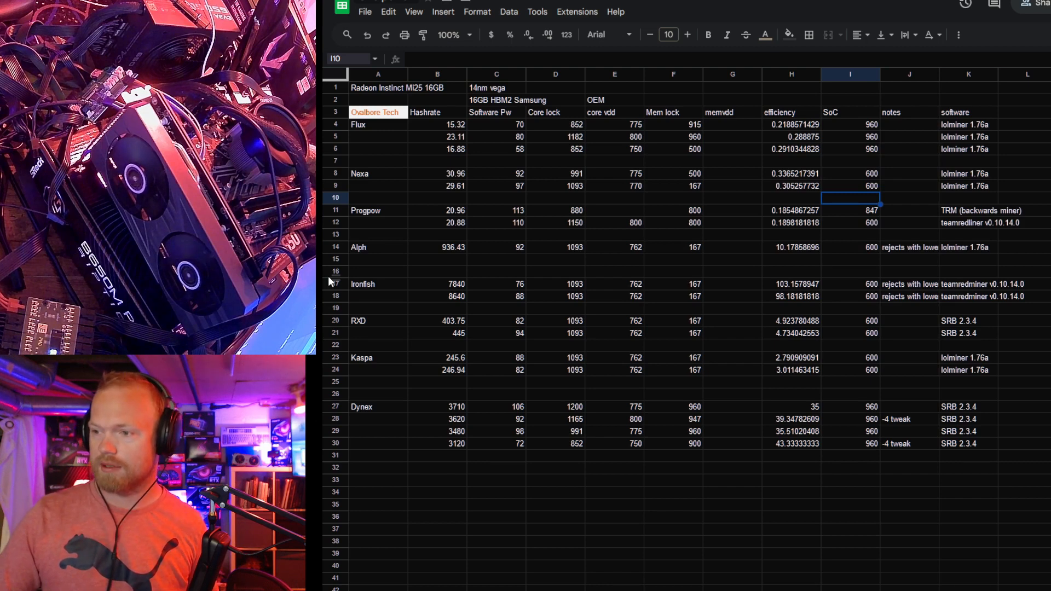
pyautogui.click(437, 247)
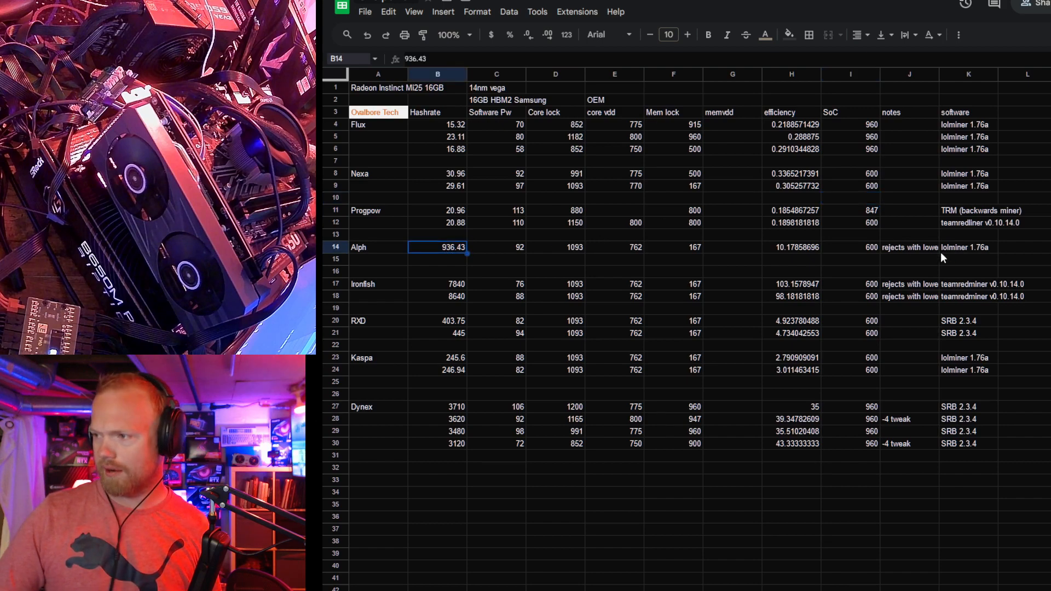
pyautogui.click(790, 247)
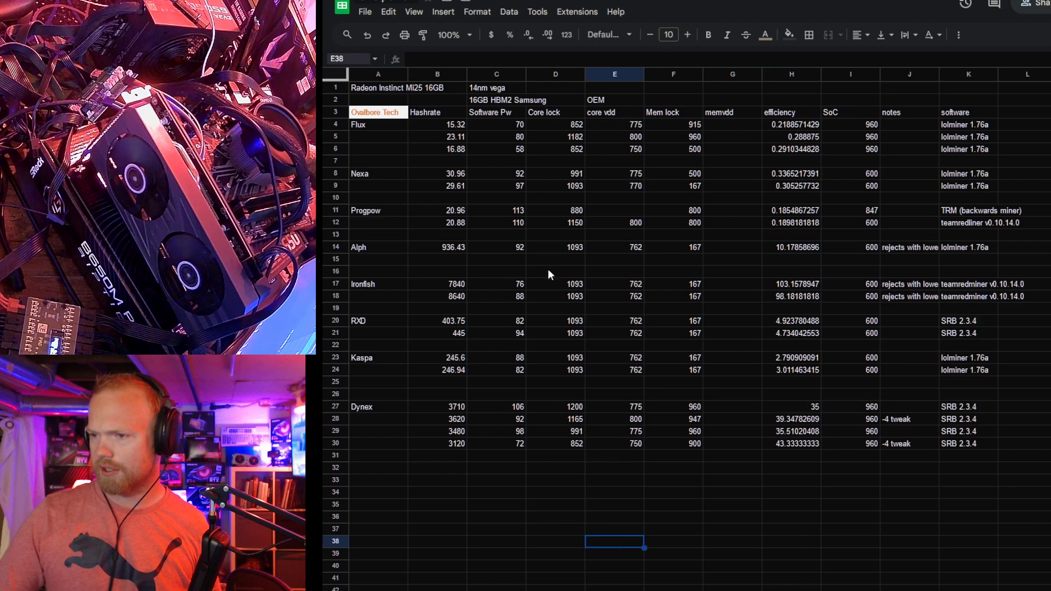
pyautogui.moveTo(398, 280)
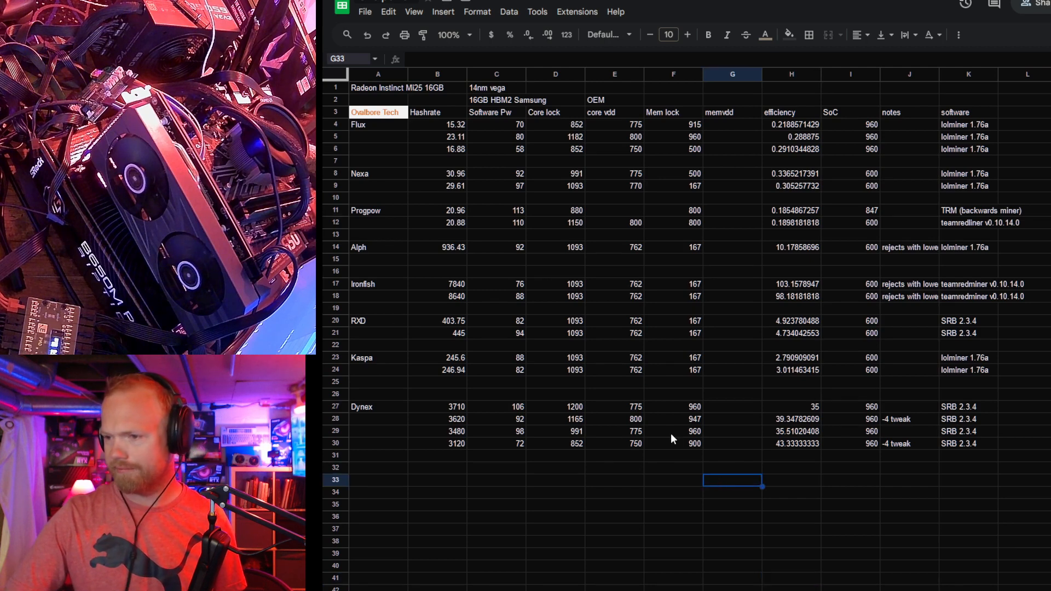
pyautogui.moveTo(403, 359)
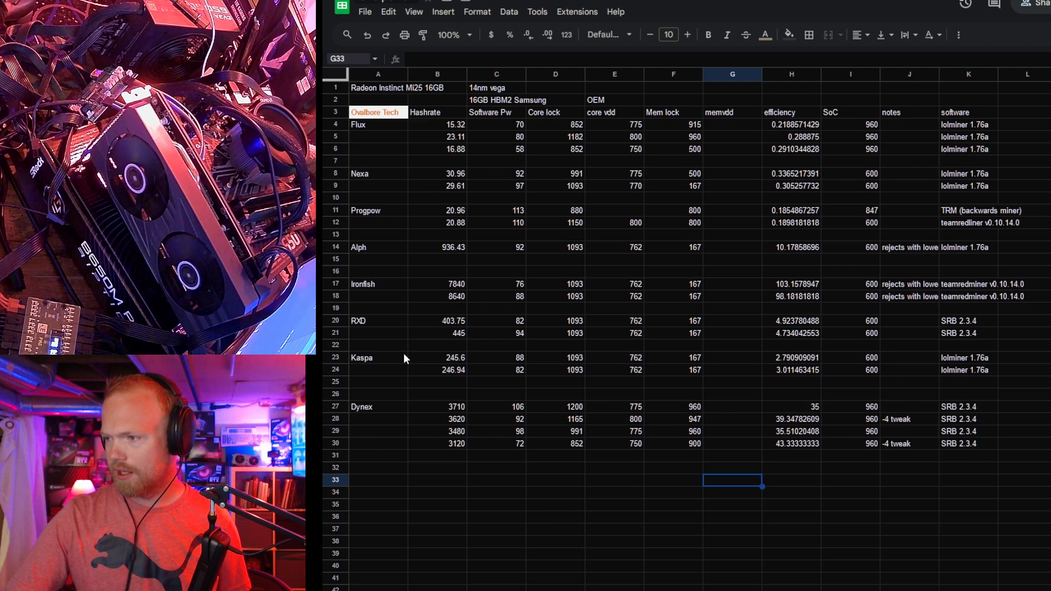
pyautogui.moveTo(437, 345); pyautogui.dragTo(849, 383)
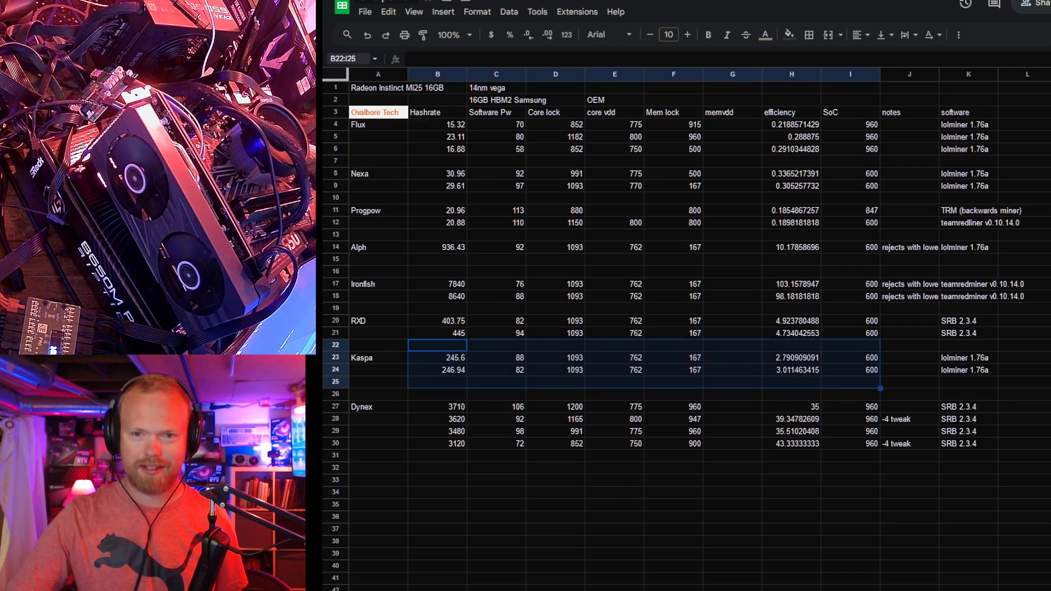
pyautogui.click(673, 492)
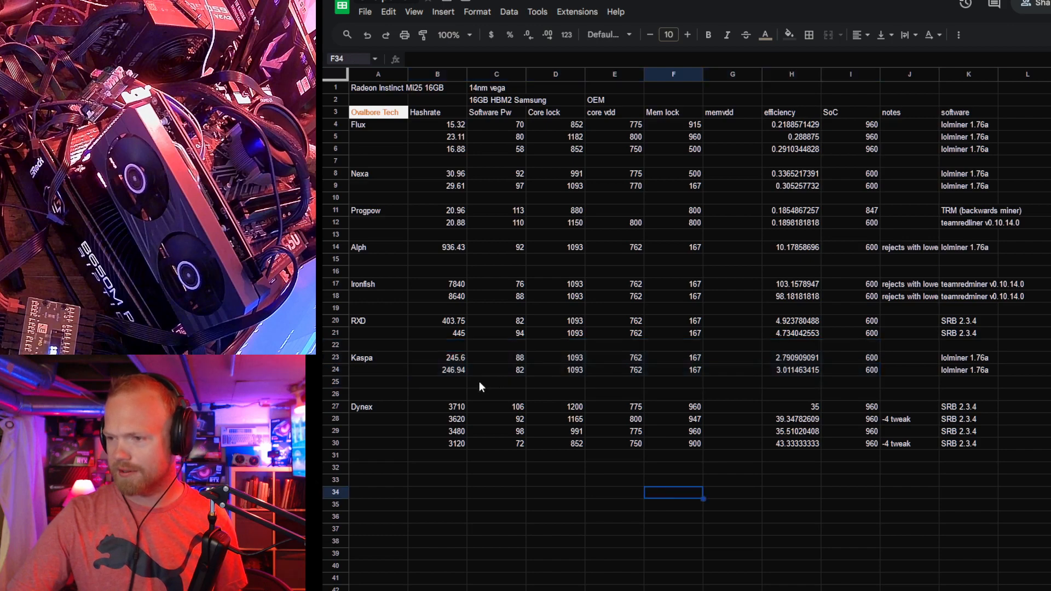
pyautogui.moveTo(416, 333)
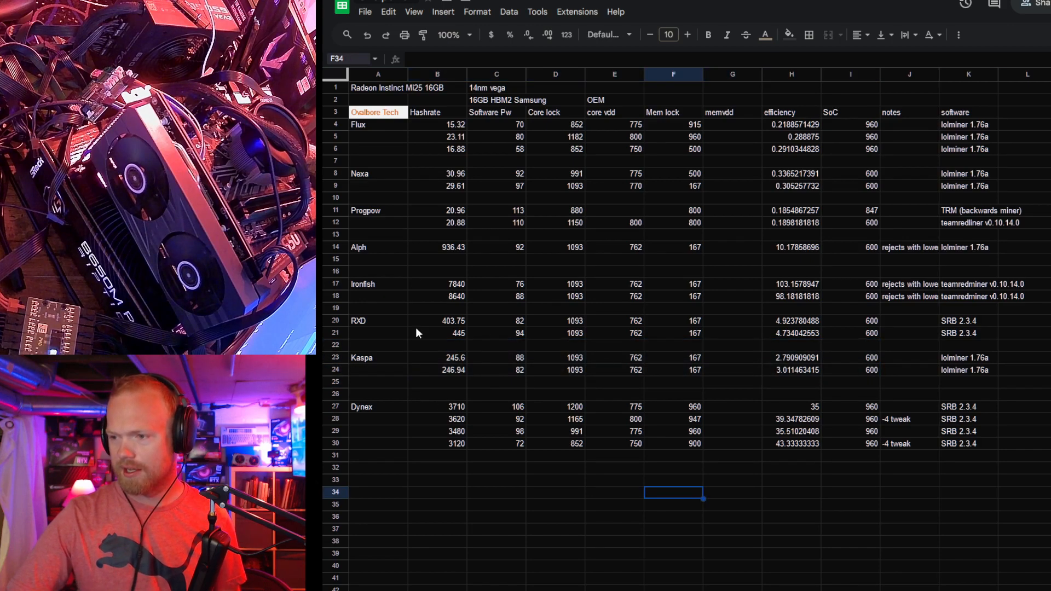
pyautogui.moveTo(360, 383)
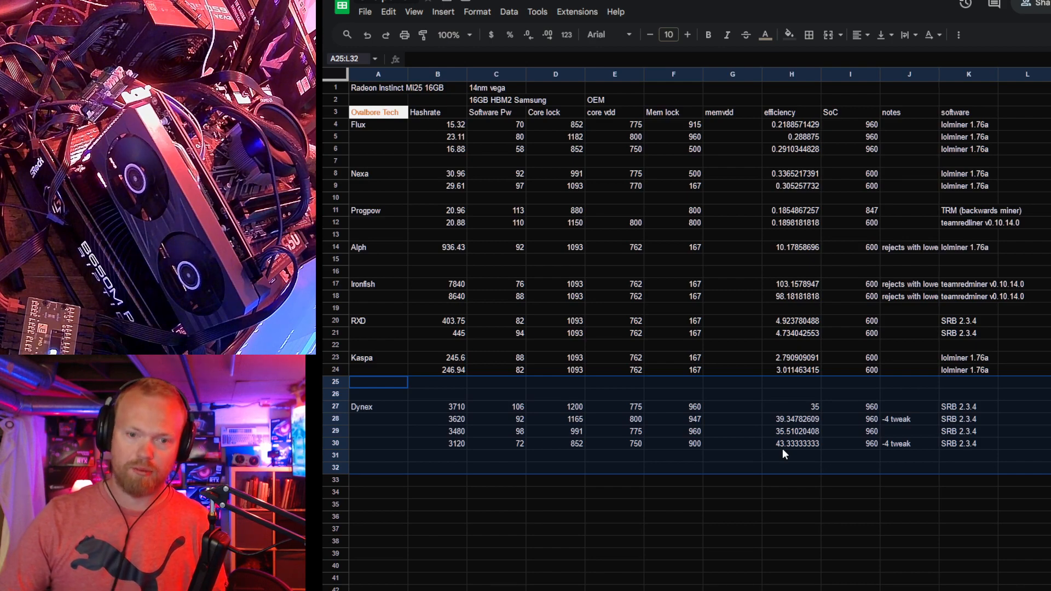
pyautogui.moveTo(804, 451)
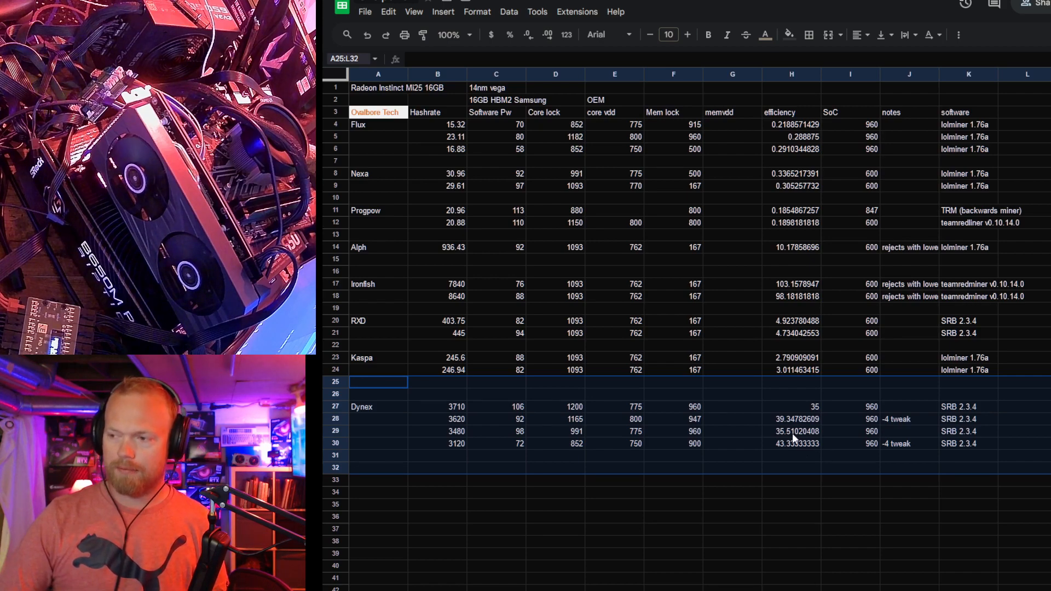
pyautogui.moveTo(770, 476)
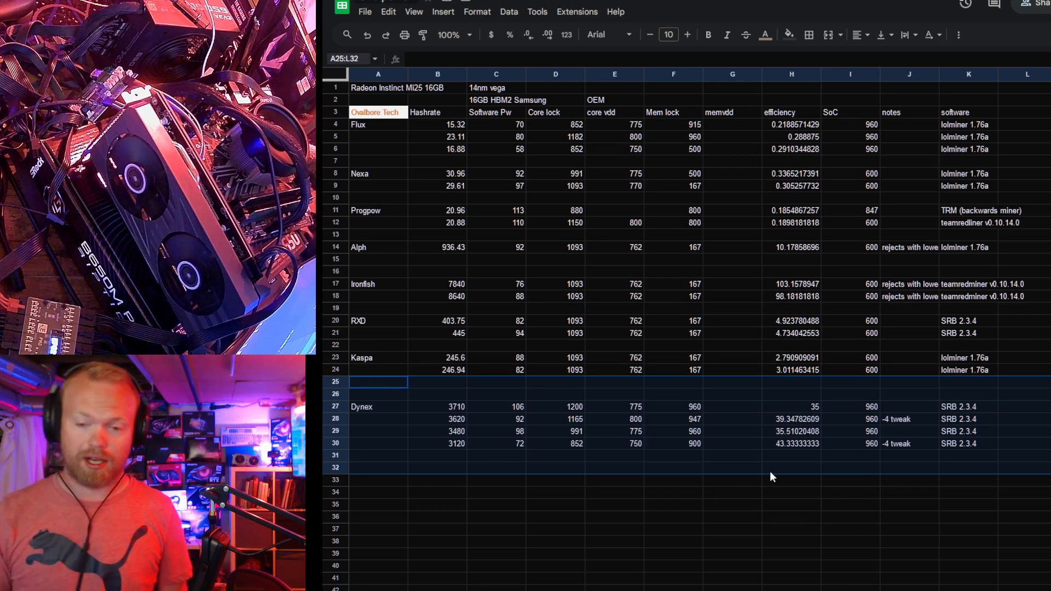
pyautogui.moveTo(751, 343)
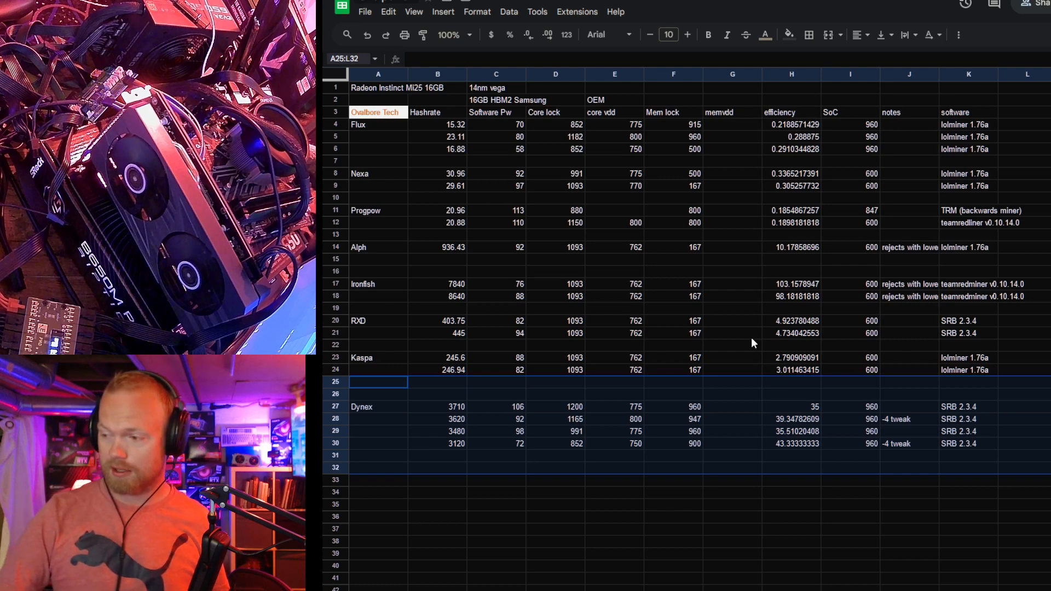
pyautogui.moveTo(408, 206)
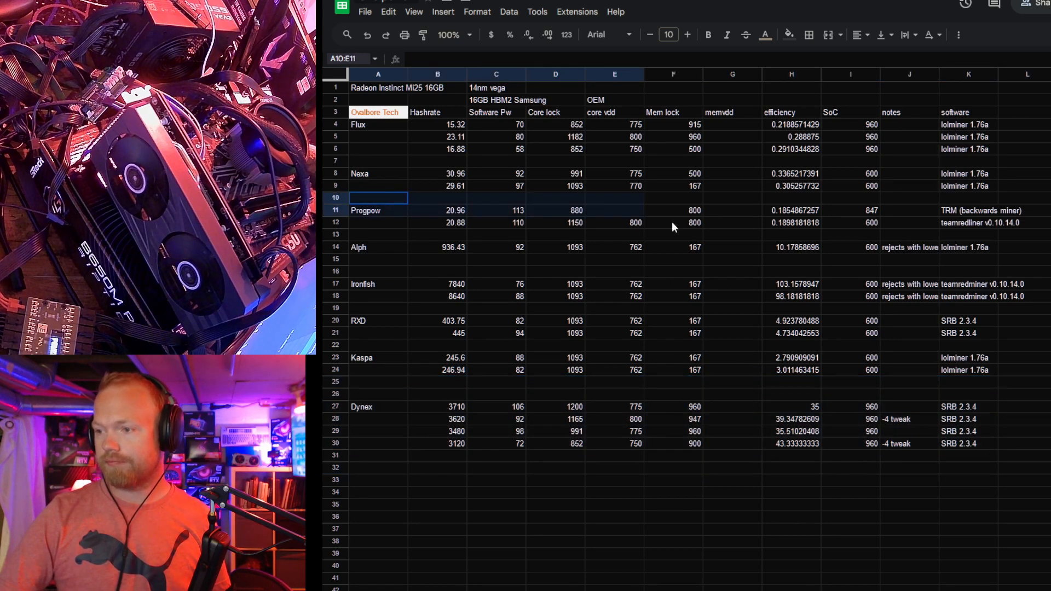
pyautogui.moveTo(673, 210); pyautogui.dragTo(998, 247)
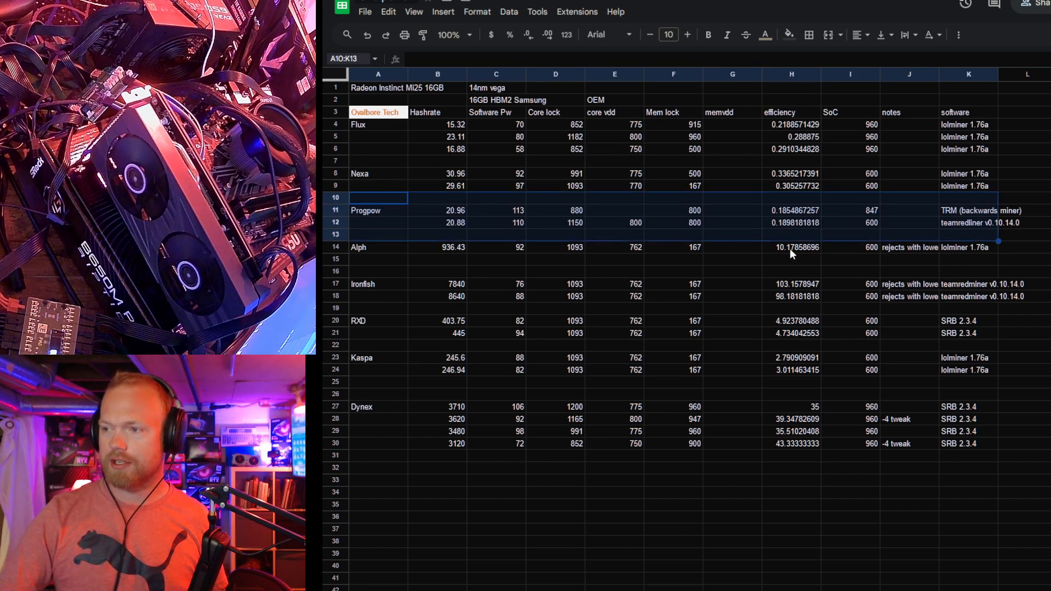
pyautogui.moveTo(481, 219)
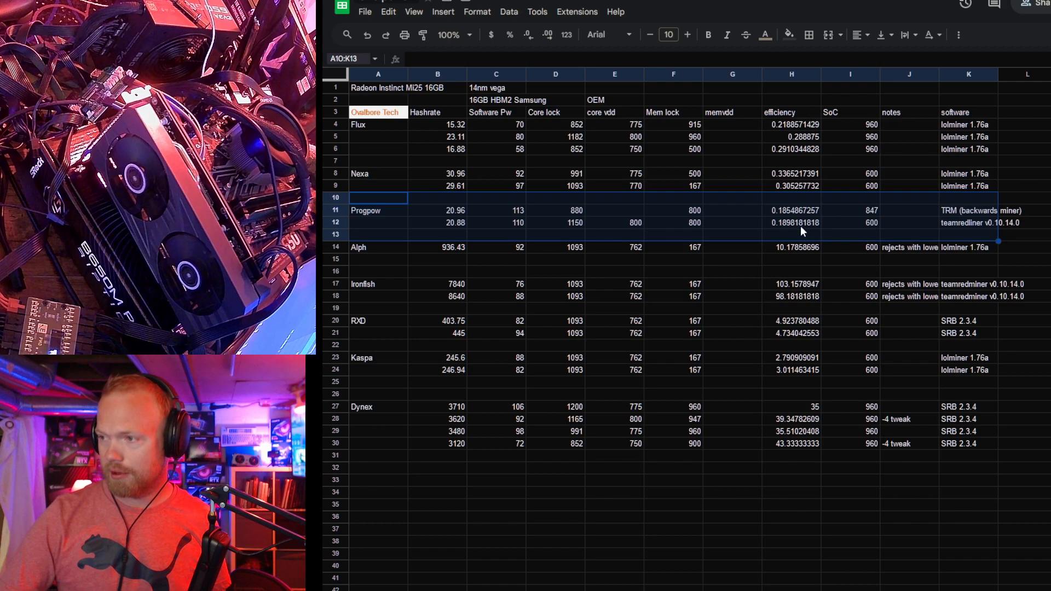
pyautogui.moveTo(880, 243)
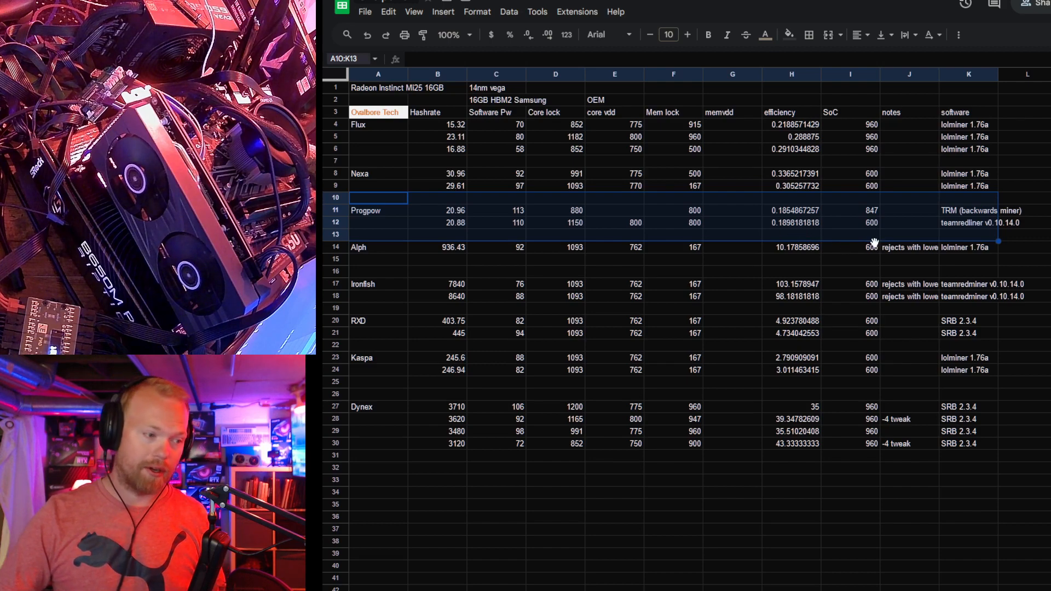
pyautogui.moveTo(795, 221)
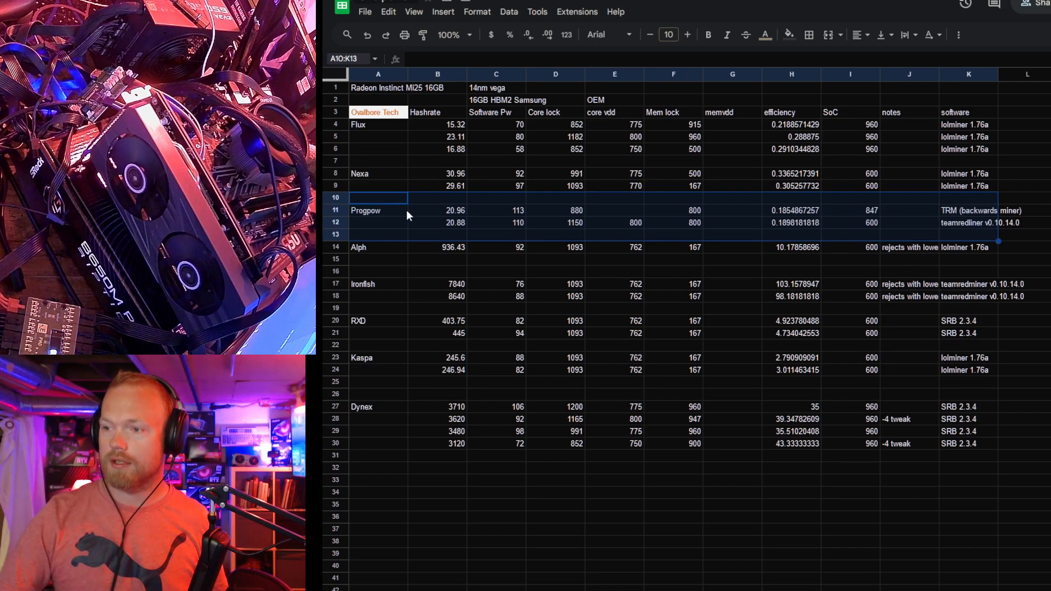
pyautogui.click(555, 553)
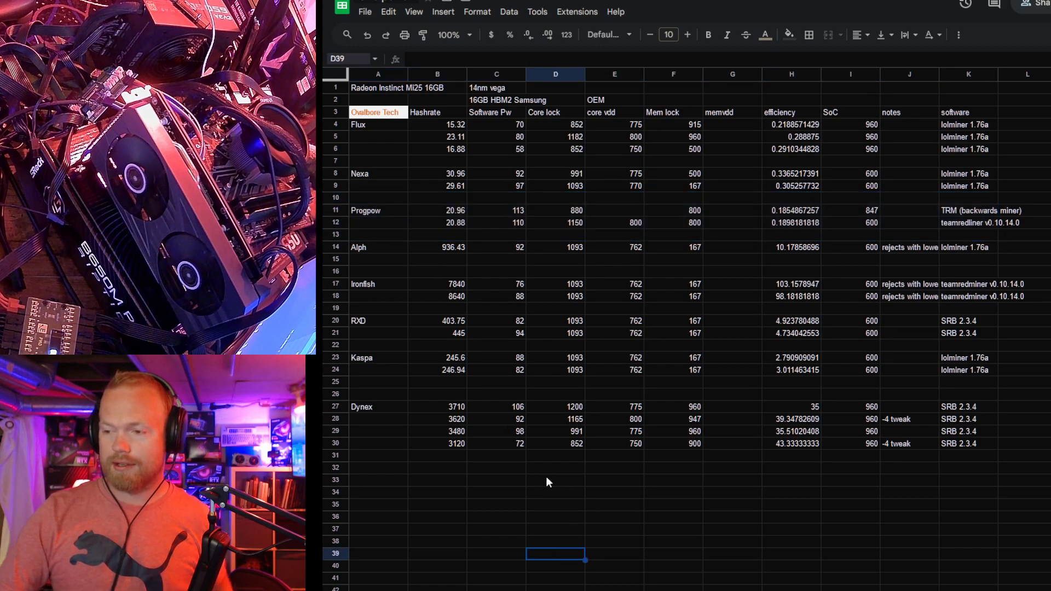
pyautogui.click(554, 479)
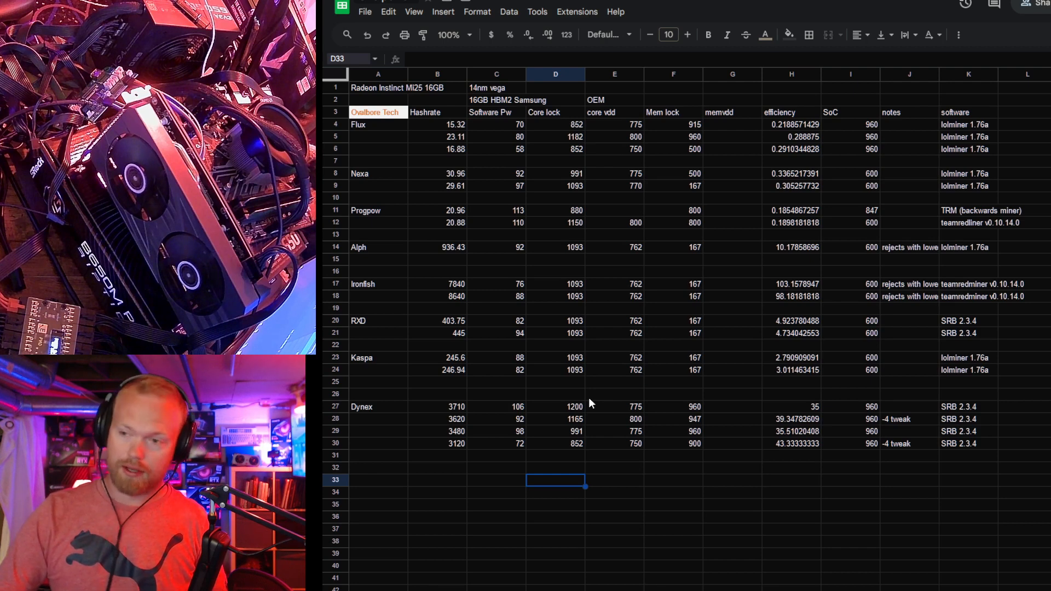
pyautogui.moveTo(374, 201)
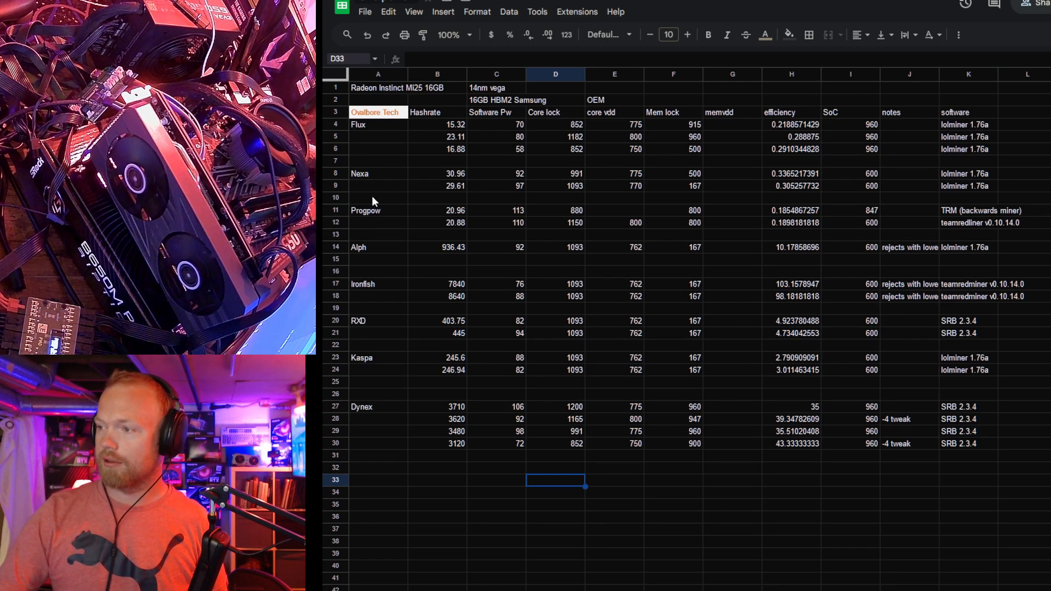
pyautogui.moveTo(631, 492)
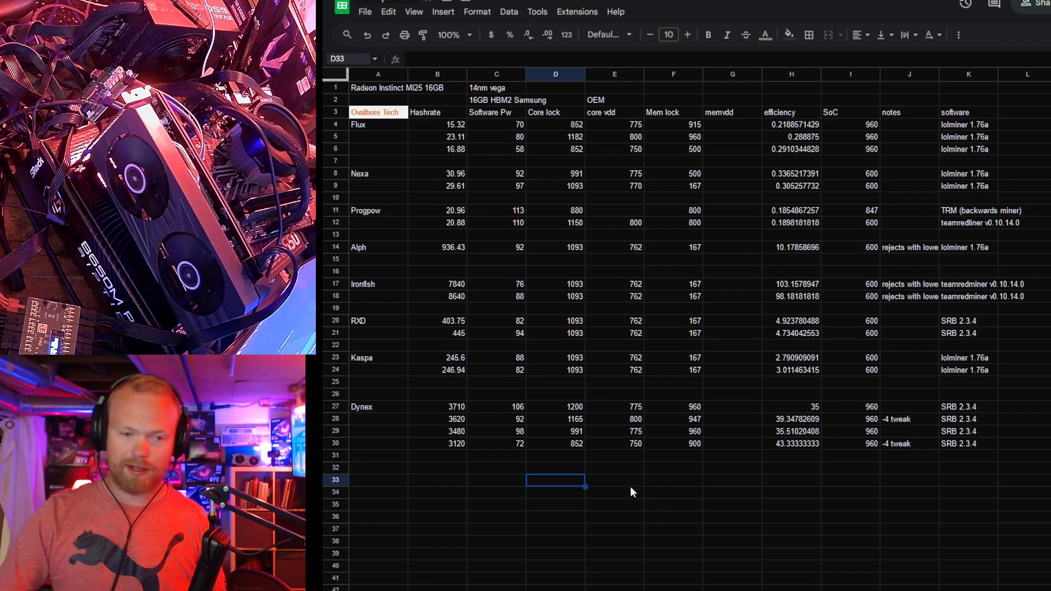